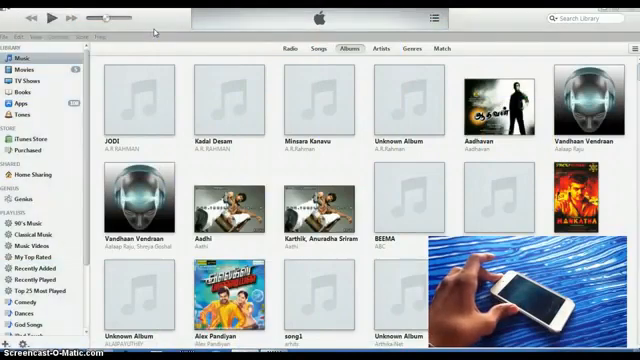
{"action": "mouse_move", "coordinate": [244, 100]}
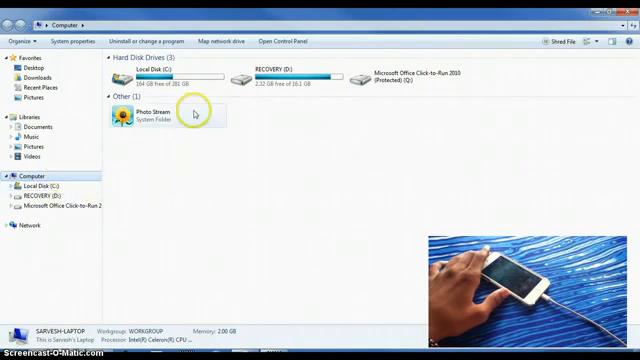
{"action": "mouse_move", "coordinate": [282, 178]}
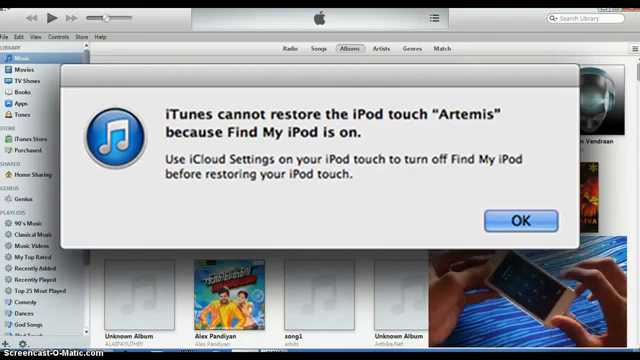
Dismiss the Find My iPod restore warning and the passcode-locked connection error.
{"action": "left_click", "coordinate": [528, 220]}
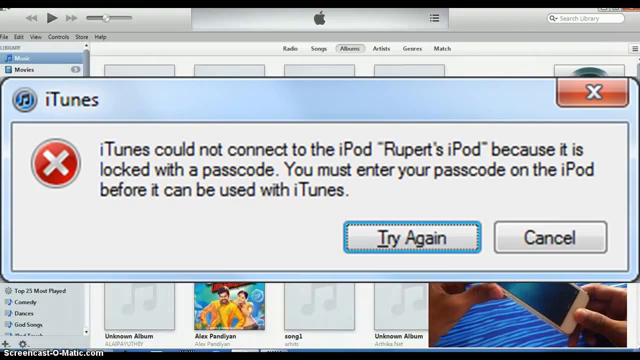
{"action": "left_click", "coordinate": [548, 236]}
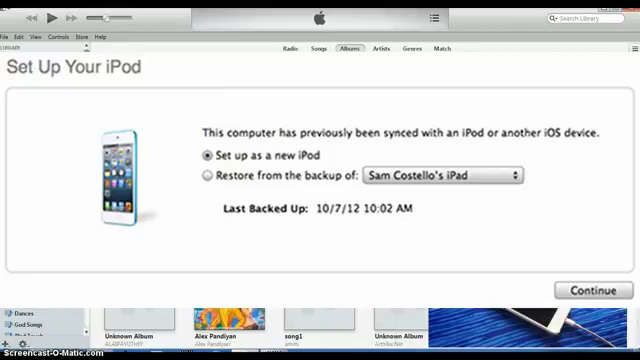
Continue with 'Set up as a new iPod' selected to reach the device's pages.
{"action": "left_click", "coordinate": [592, 290]}
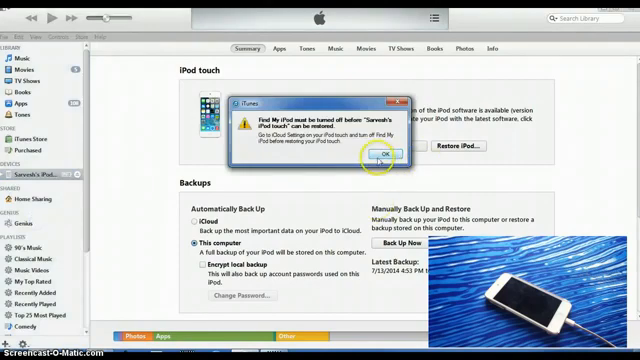
Acknowledge the Find My iPod alert, returning to the iPod touch Summary page.
{"action": "left_click", "coordinate": [388, 152]}
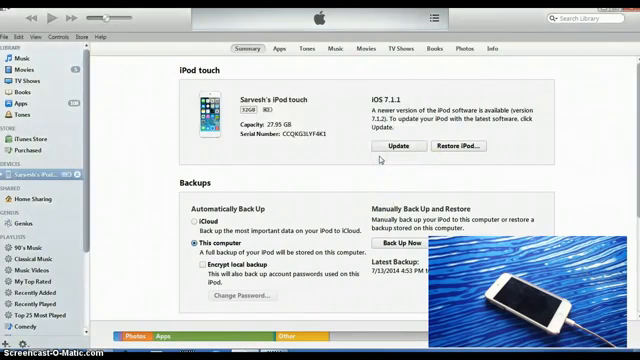